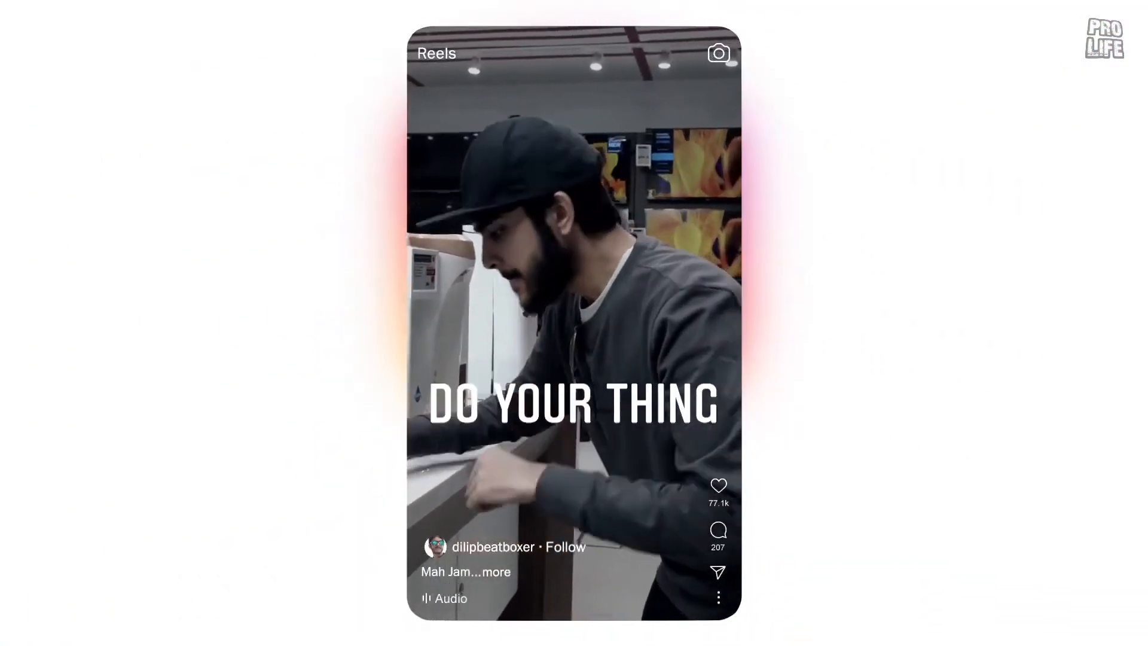
Open the $2 Cable TV and Internet listing in Norwalk to view its details.
left_click(573, 324)
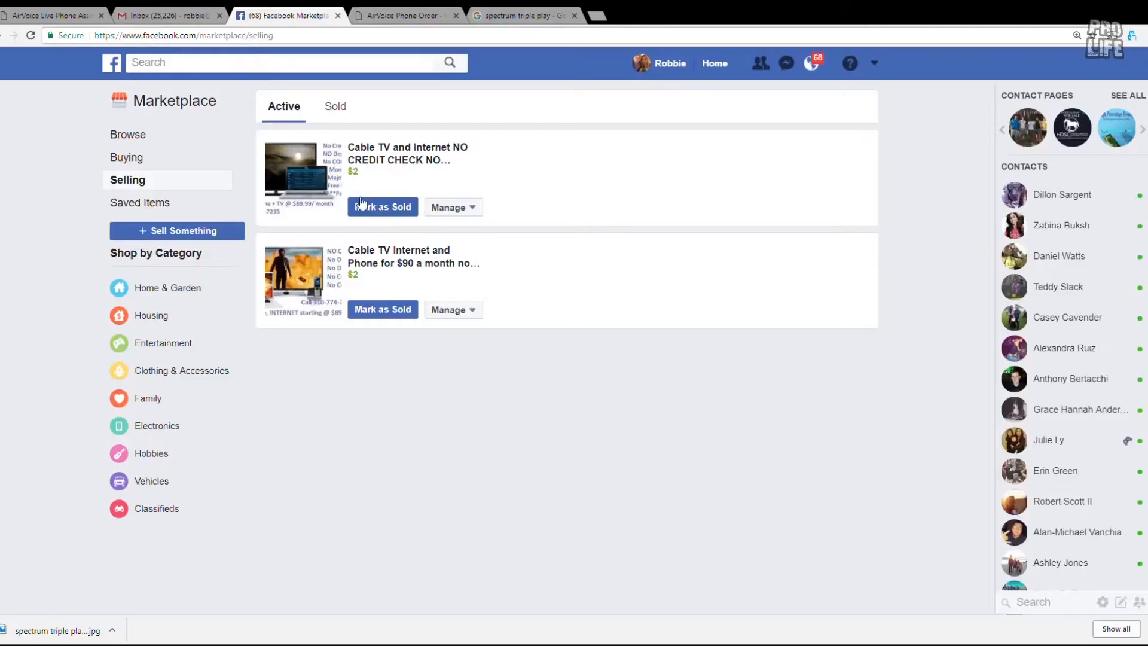
left_click(302, 170)
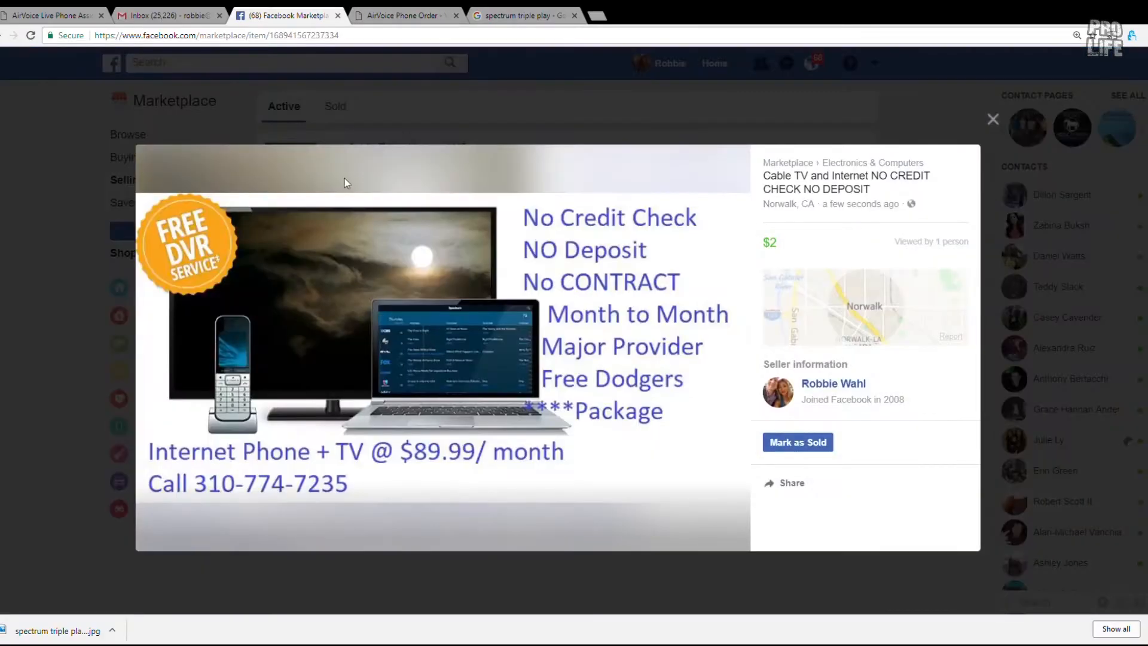
mouse_move(656, 456)
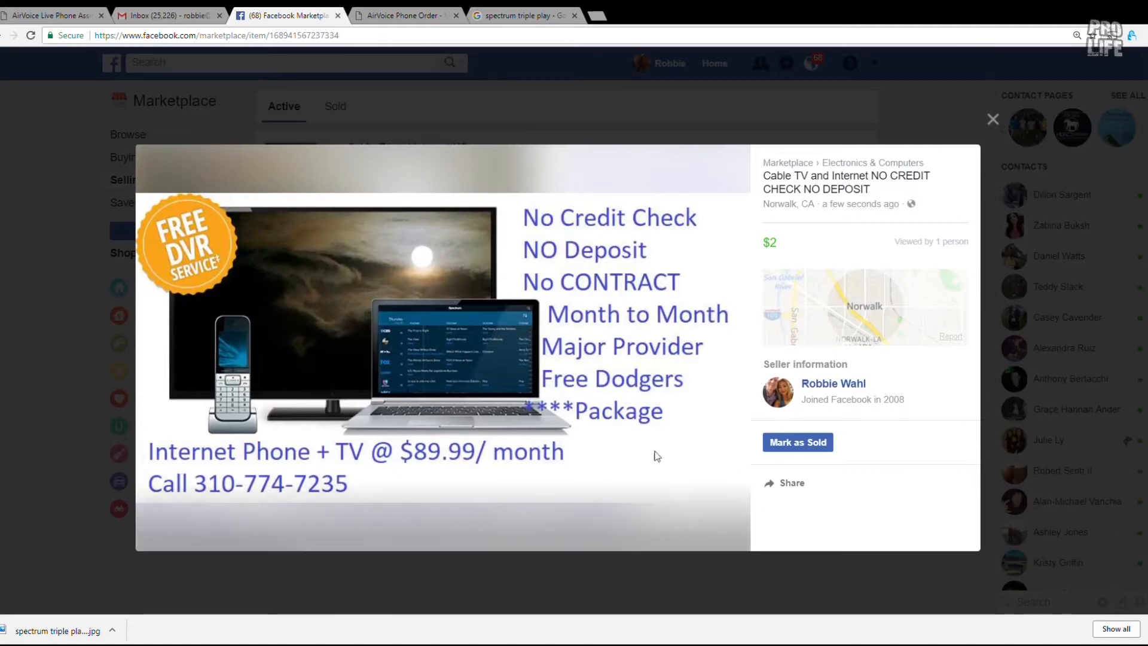
mouse_move(646, 343)
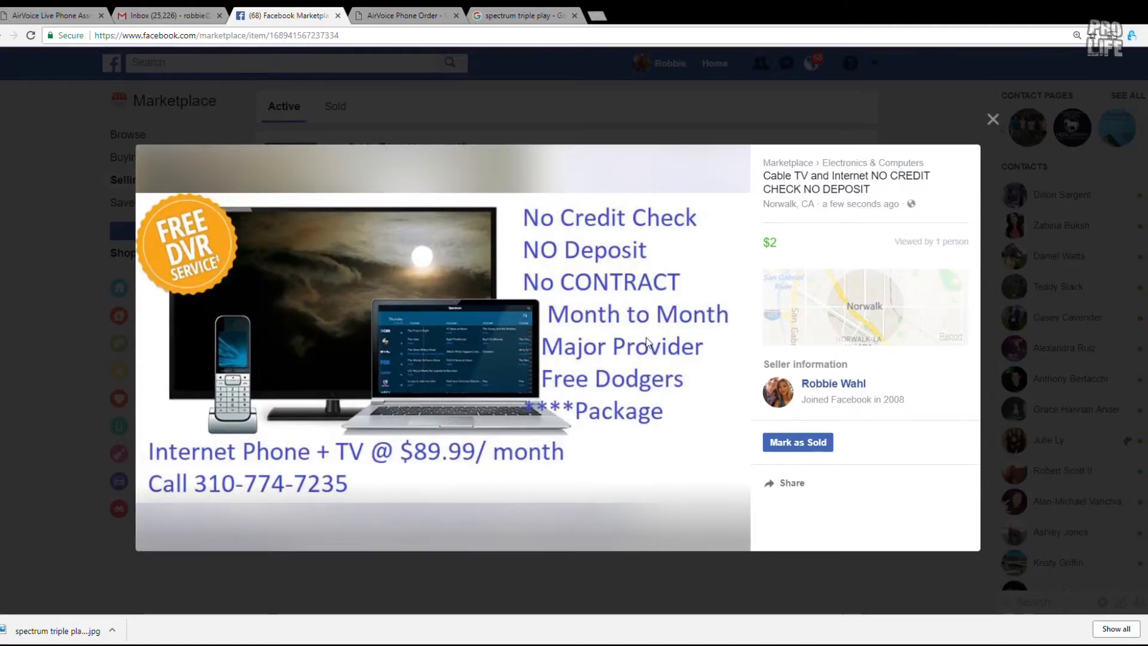